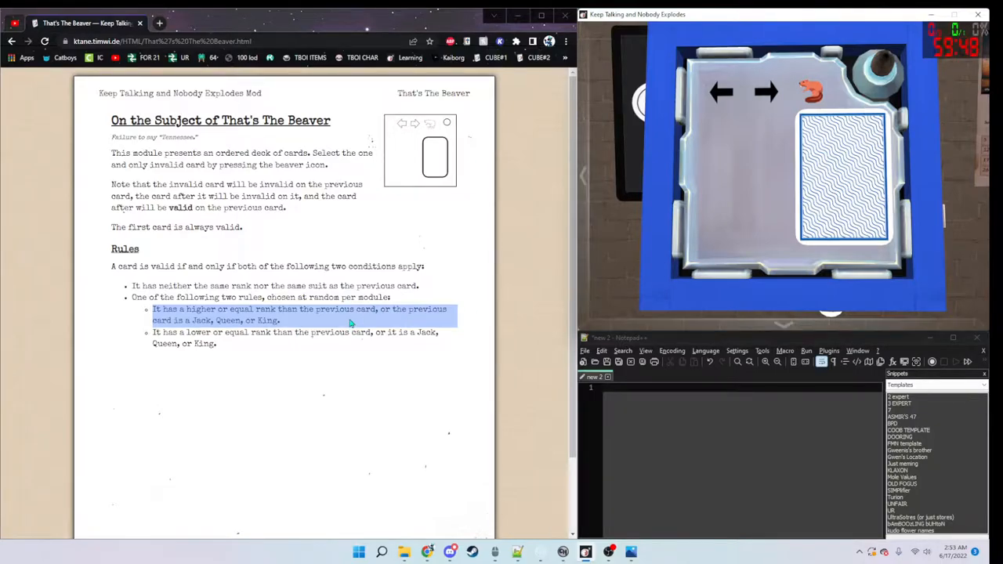
# Unmark the higher-or-equal rank rule in the manual and play the module's first card.
pyautogui.click(448, 282)
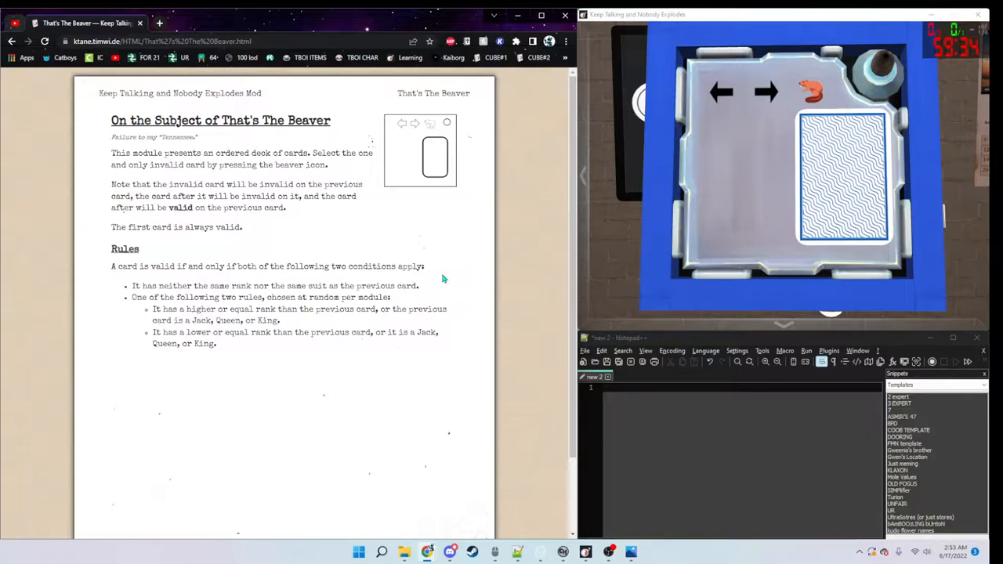
pyautogui.click(721, 91)
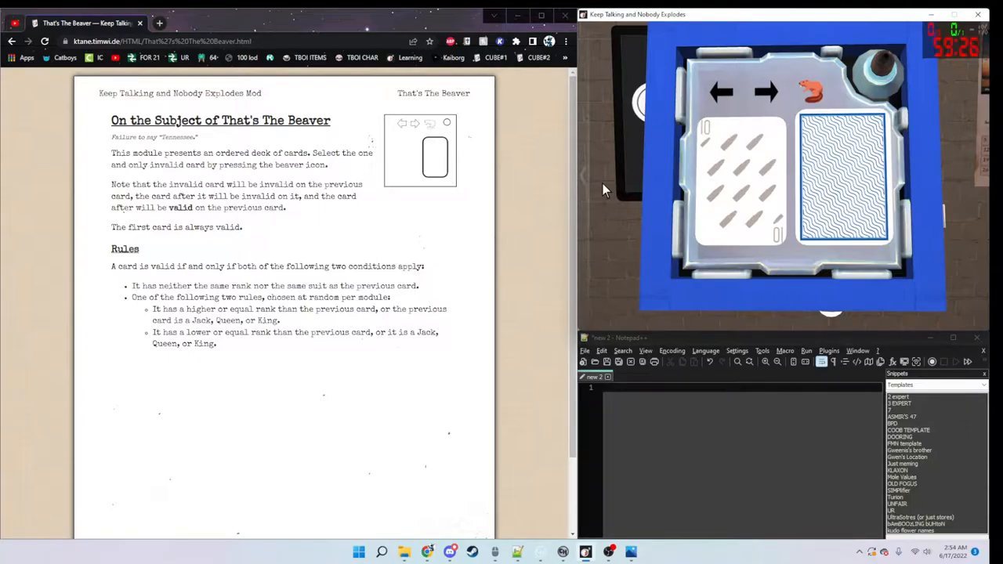
pyautogui.moveTo(113, 356)
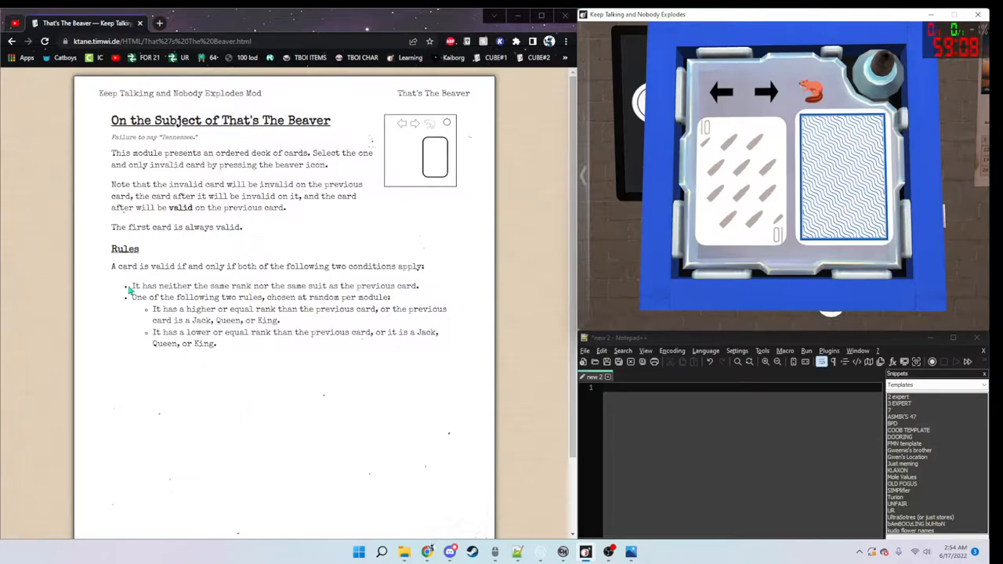
pyautogui.moveTo(97, 301)
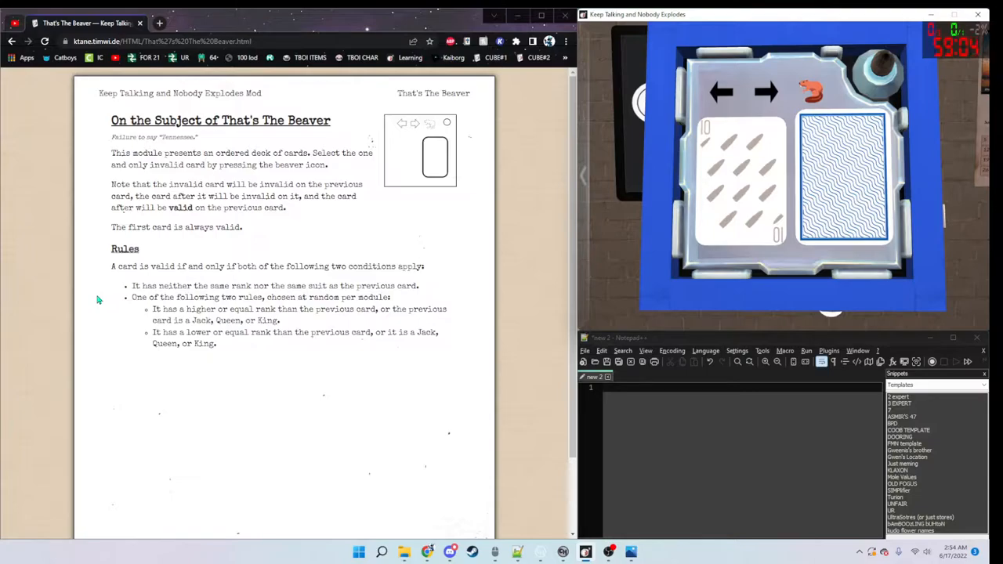
pyautogui.moveTo(104, 298)
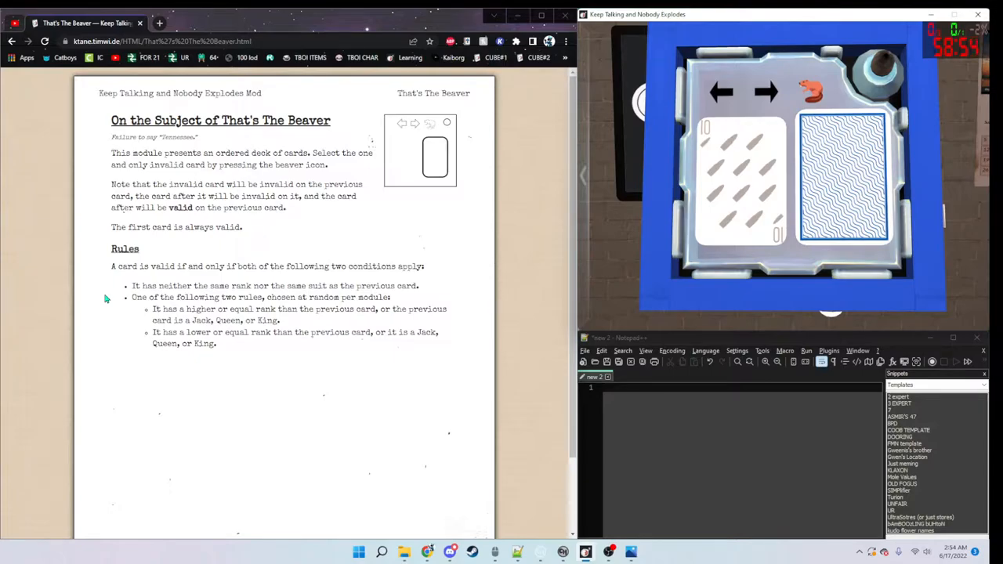
# Turn over the first cards (6 of spades, 9 of clubs), then step back to the deck's start.
pyautogui.click(766, 91)
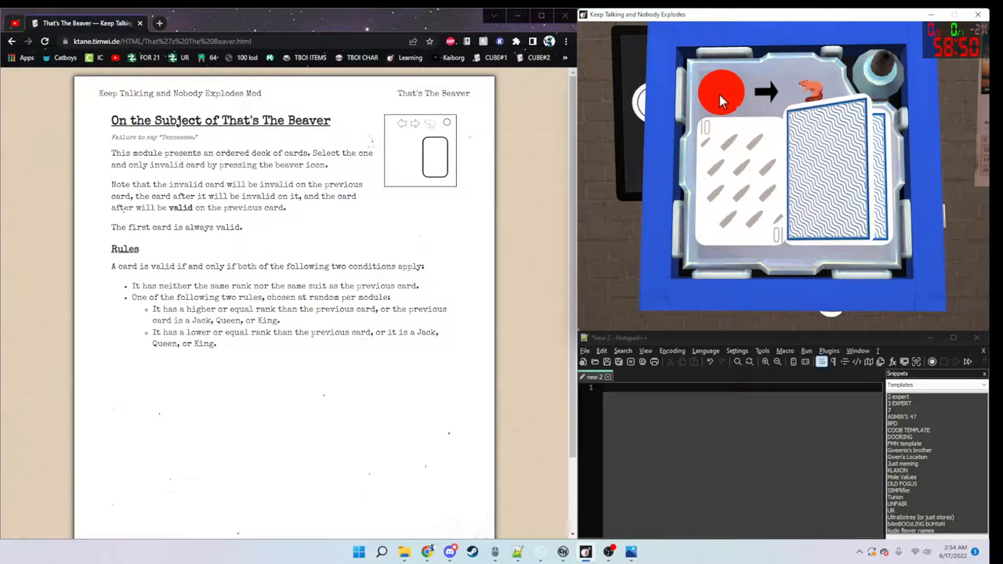
pyautogui.click(721, 92)
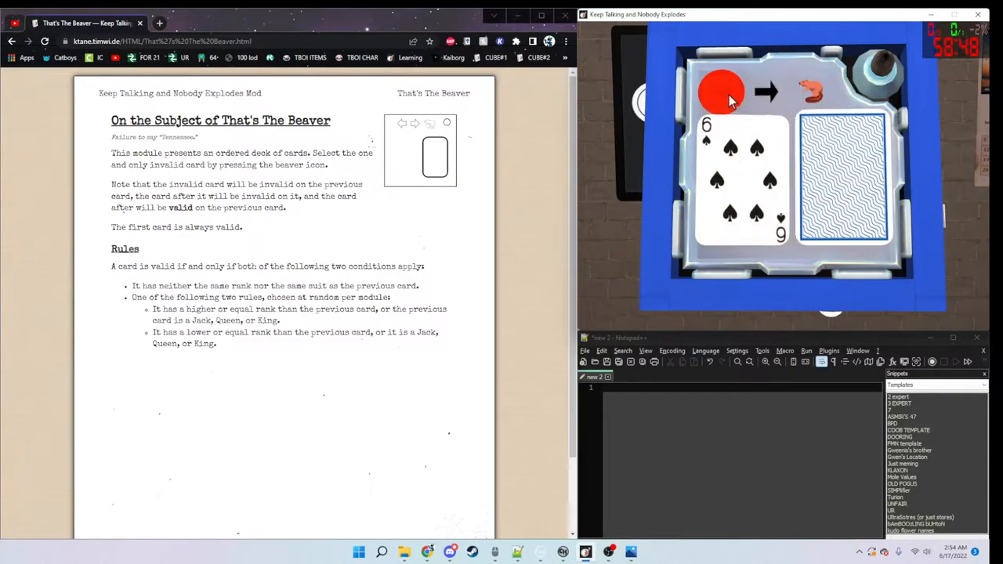
pyautogui.click(721, 92)
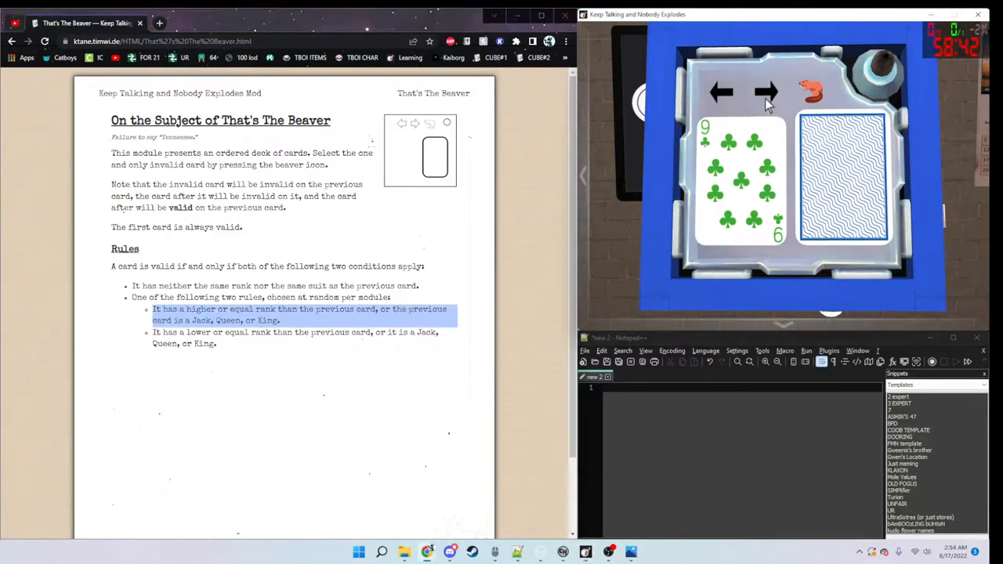
pyautogui.click(721, 93)
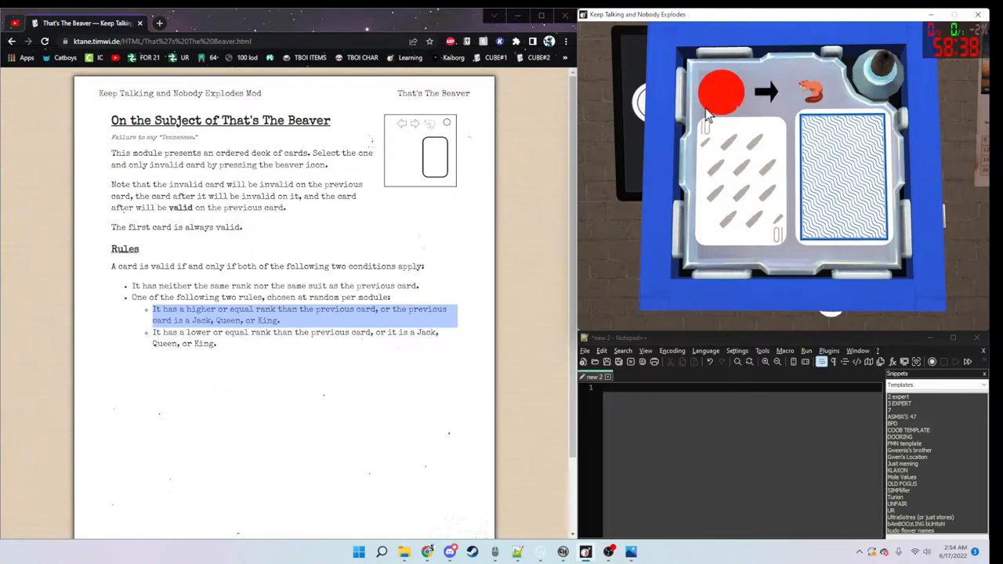
pyautogui.click(721, 93)
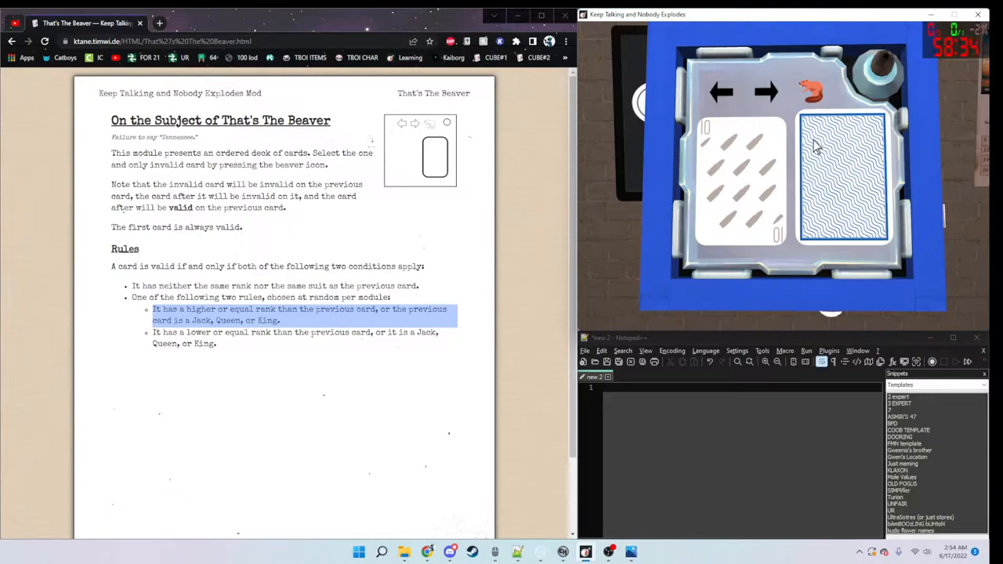
pyautogui.click(721, 91)
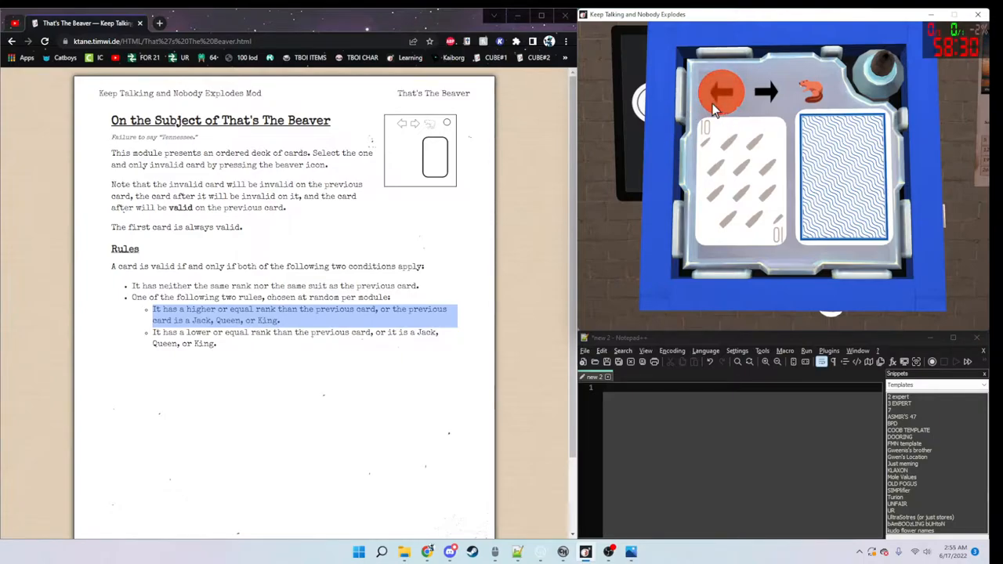
# Flip onward through the ace of stars and 6 of stars, checking each against the previous card.
pyautogui.click(721, 91)
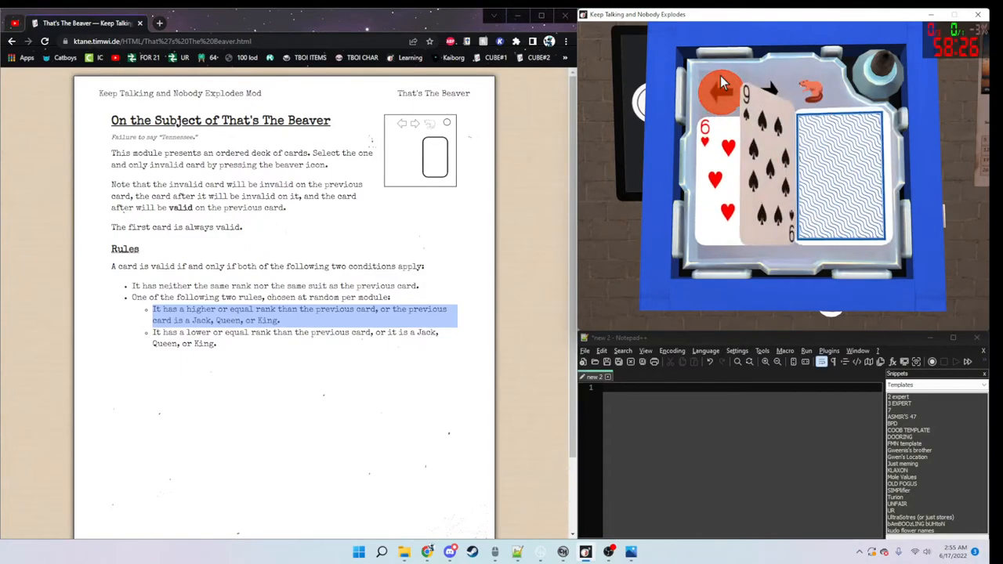
pyautogui.click(718, 92)
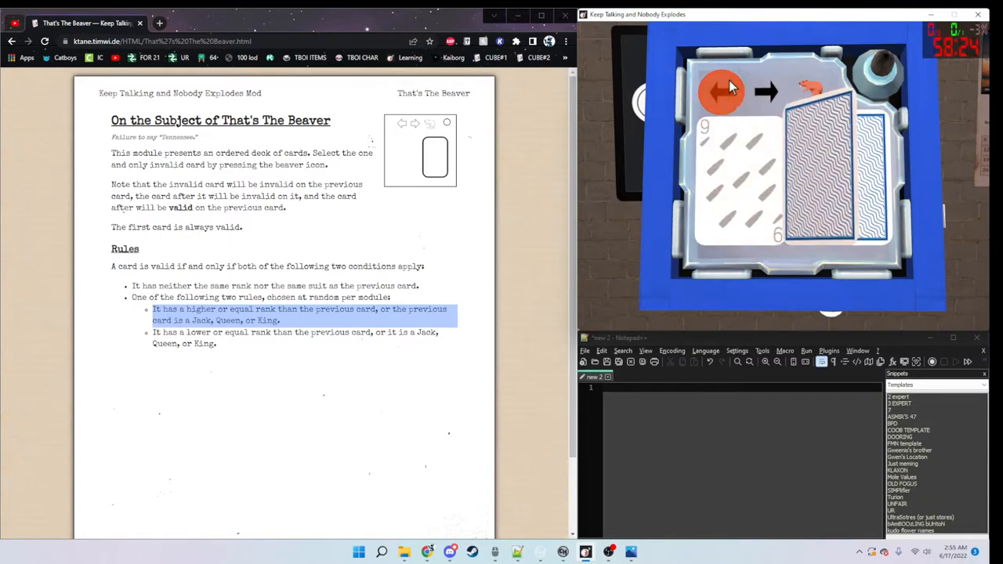
pyautogui.click(721, 90)
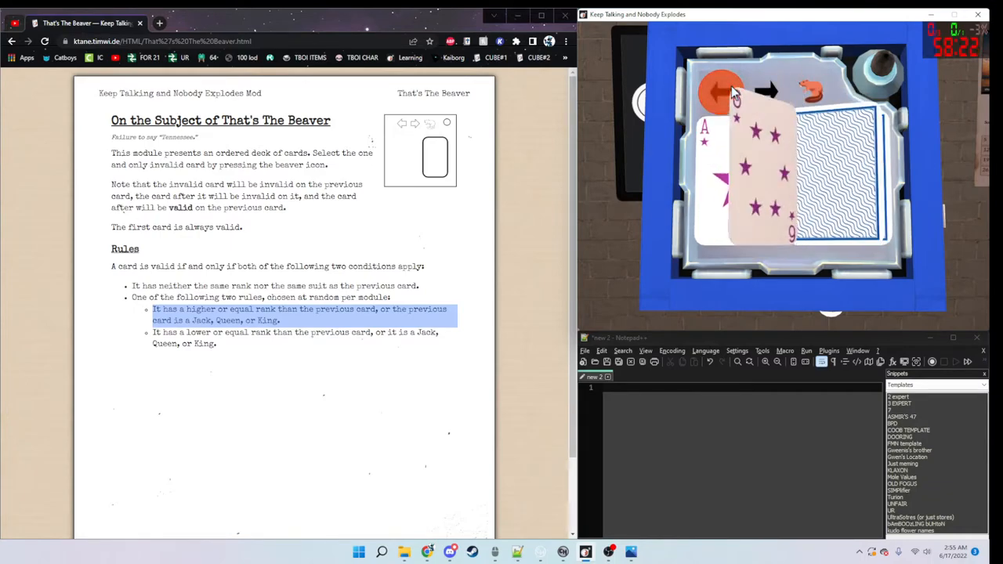
pyautogui.click(768, 92)
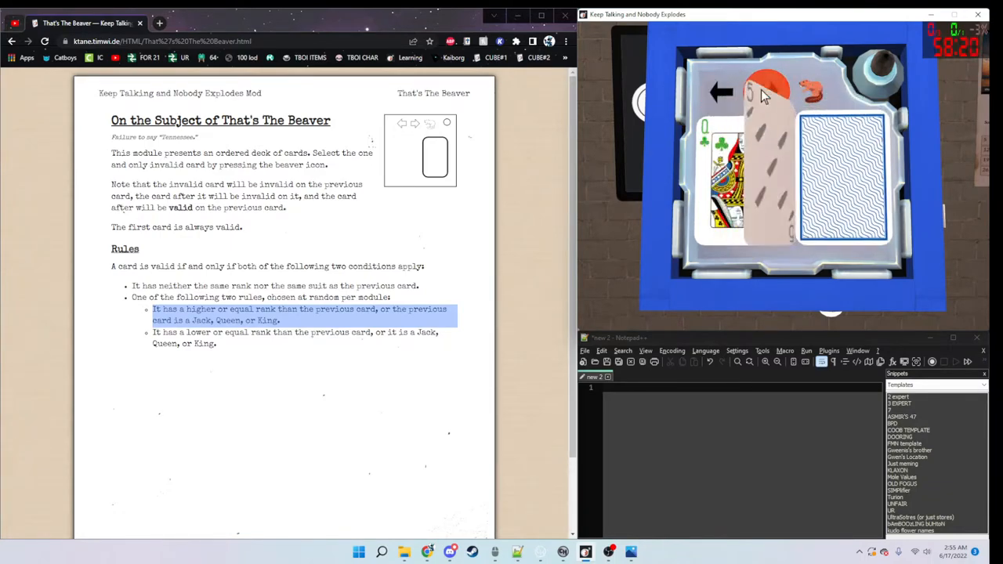
pyautogui.click(765, 89)
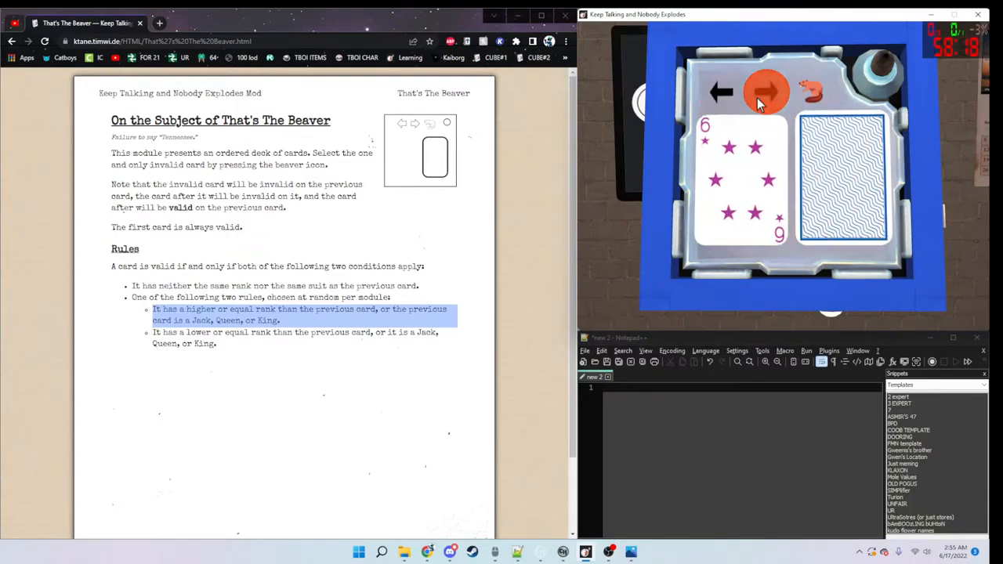
pyautogui.click(766, 91)
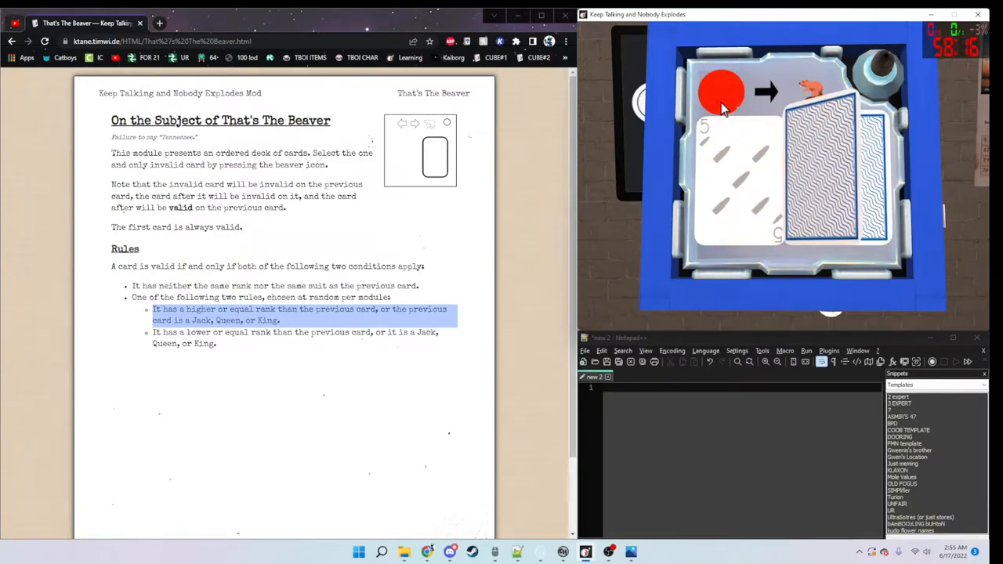
pyautogui.click(721, 93)
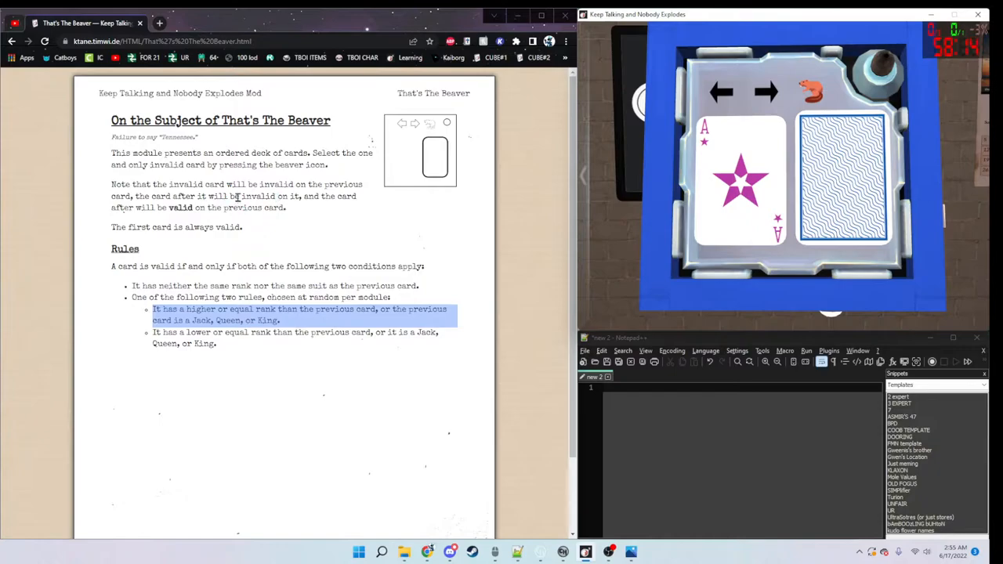
pyautogui.click(767, 91)
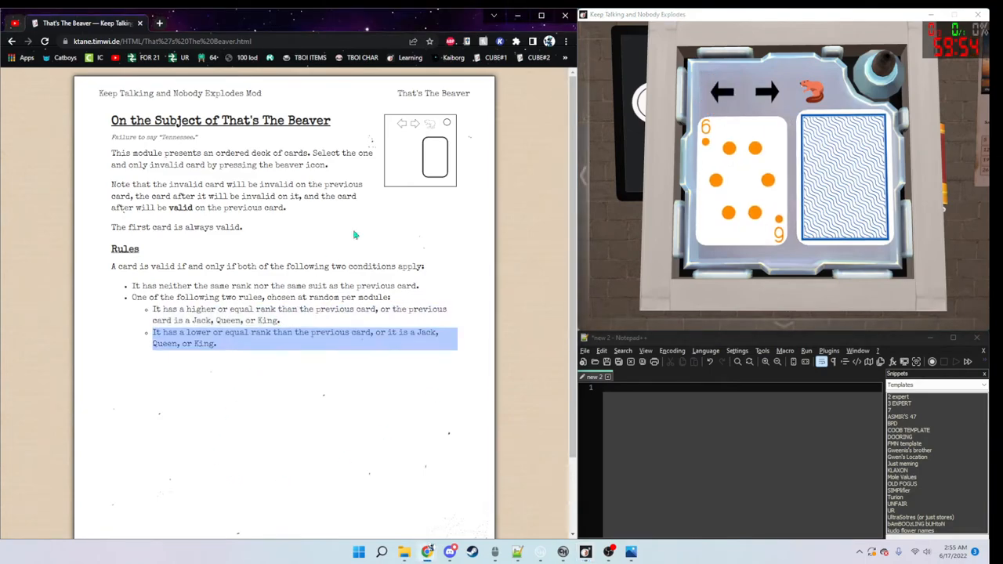
# Step from the jack through hearts, diamonds, hexagon, 5 of clubs to the queen of clubs, solving the module.
pyautogui.click(721, 93)
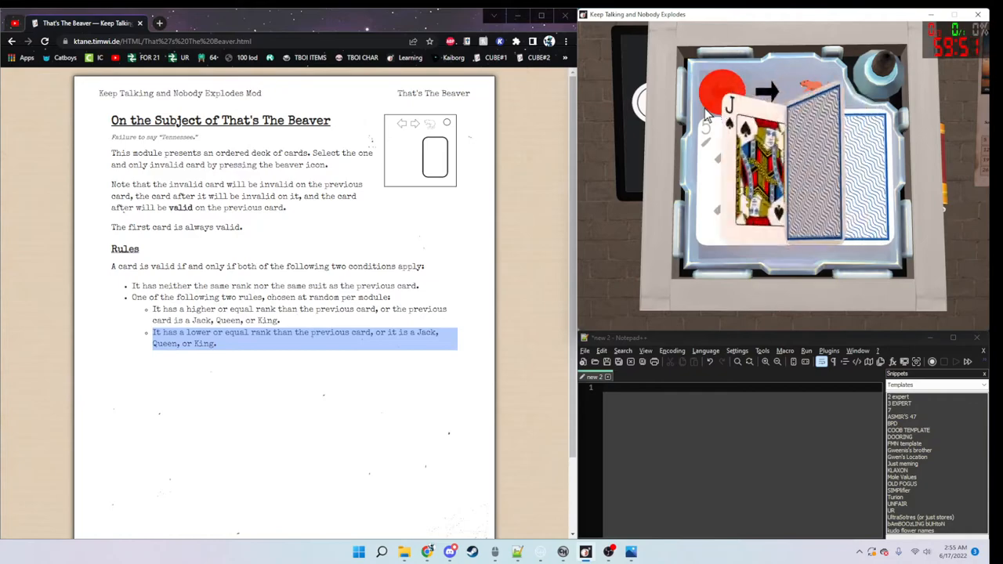
pyautogui.click(719, 93)
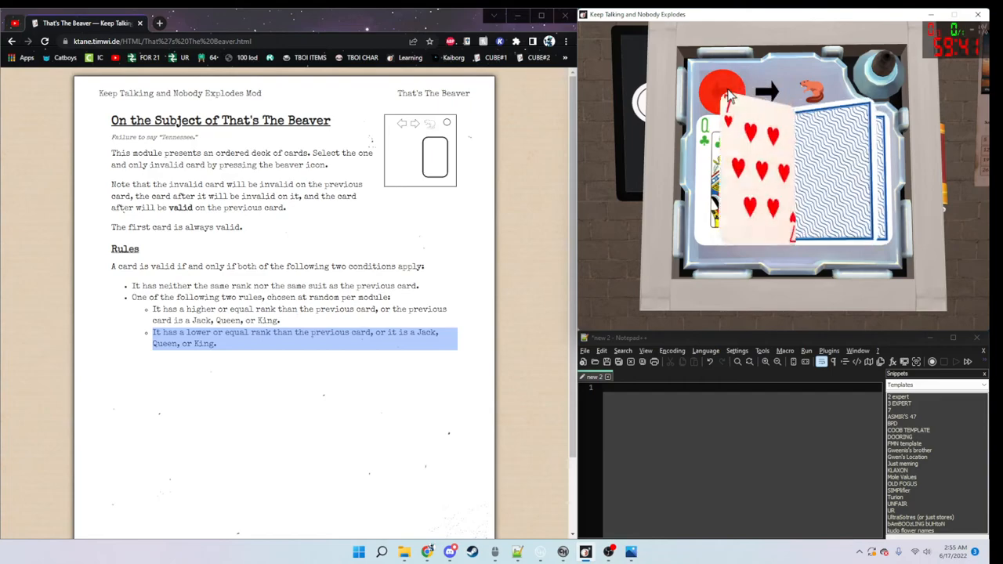
pyautogui.click(768, 94)
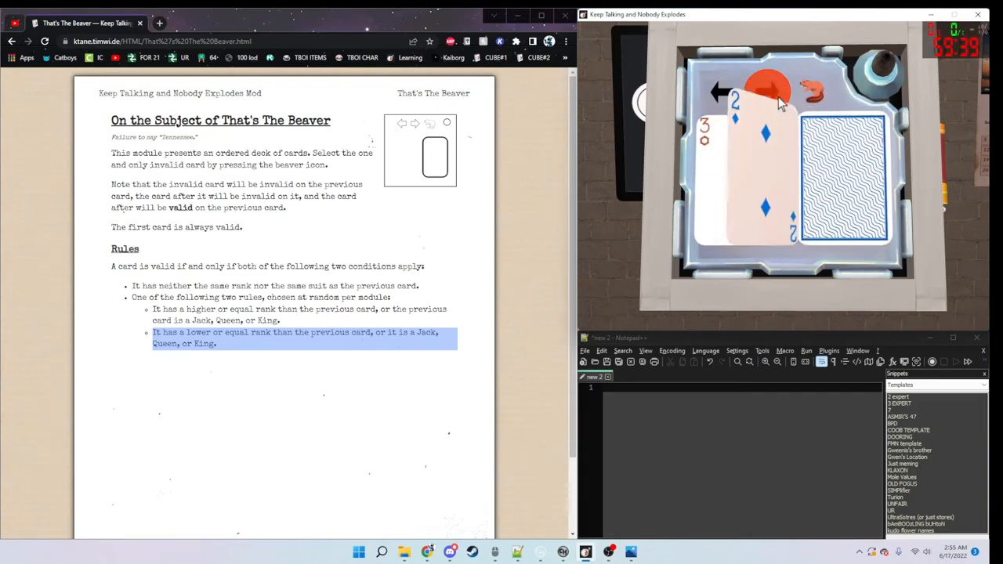
pyautogui.click(768, 92)
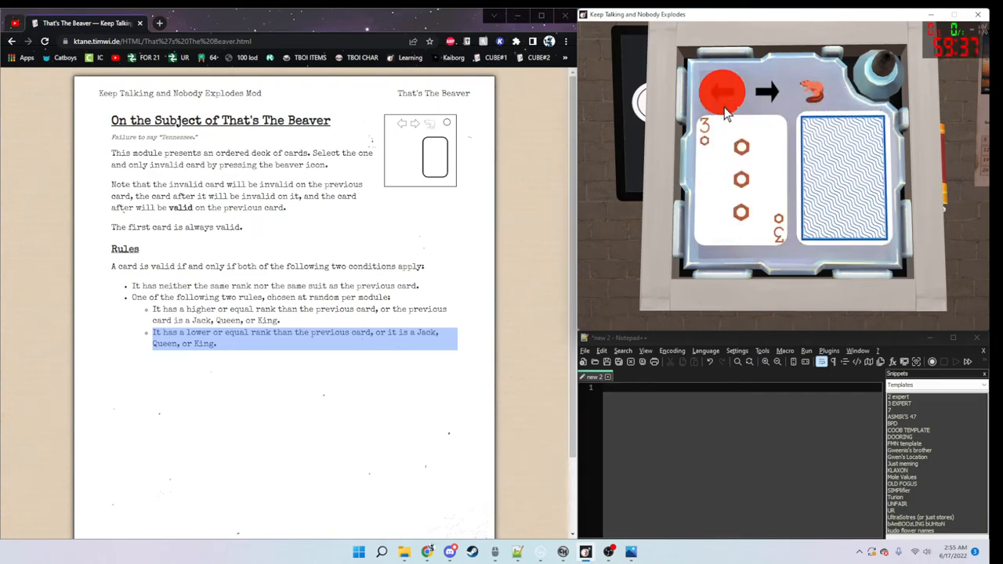
pyautogui.click(767, 91)
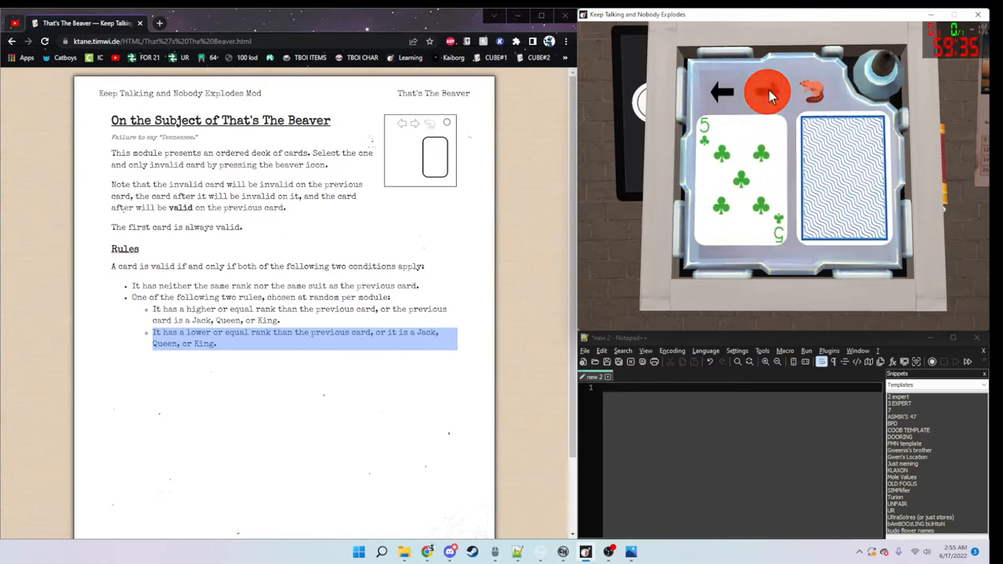
pyautogui.click(766, 93)
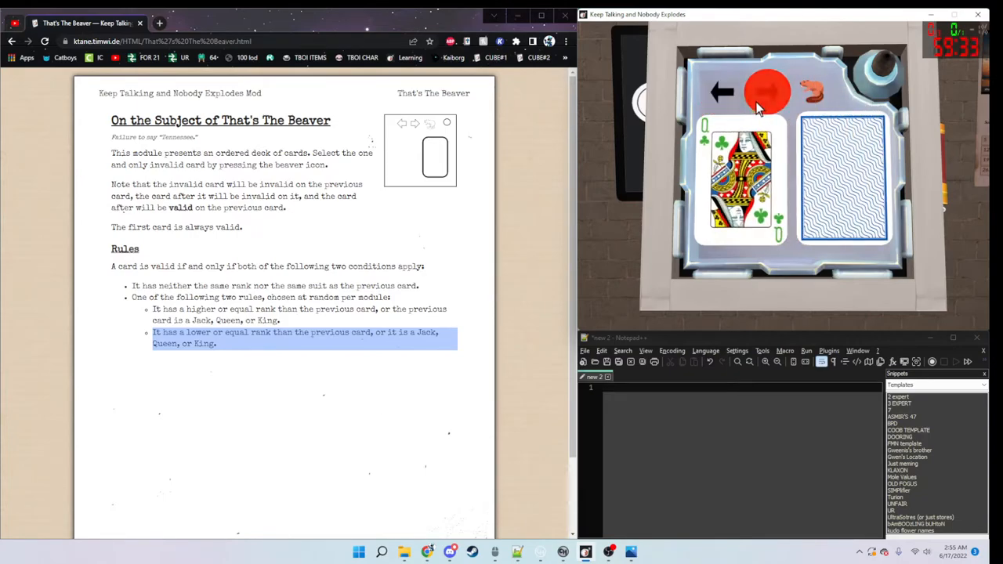
pyautogui.click(768, 93)
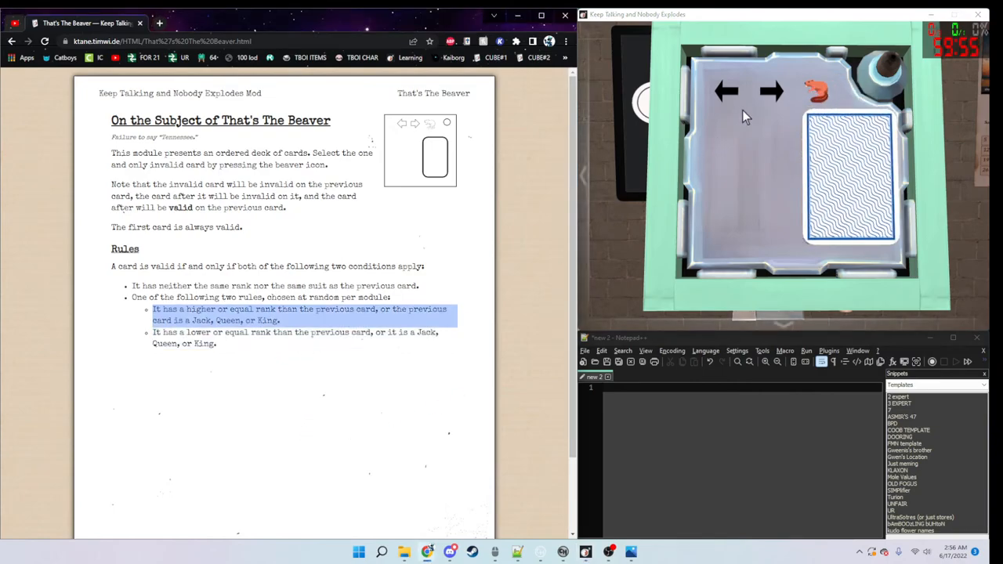
# Reveal the new deck's orange cards through the orange ten to the 8 of stars.
pyautogui.click(724, 91)
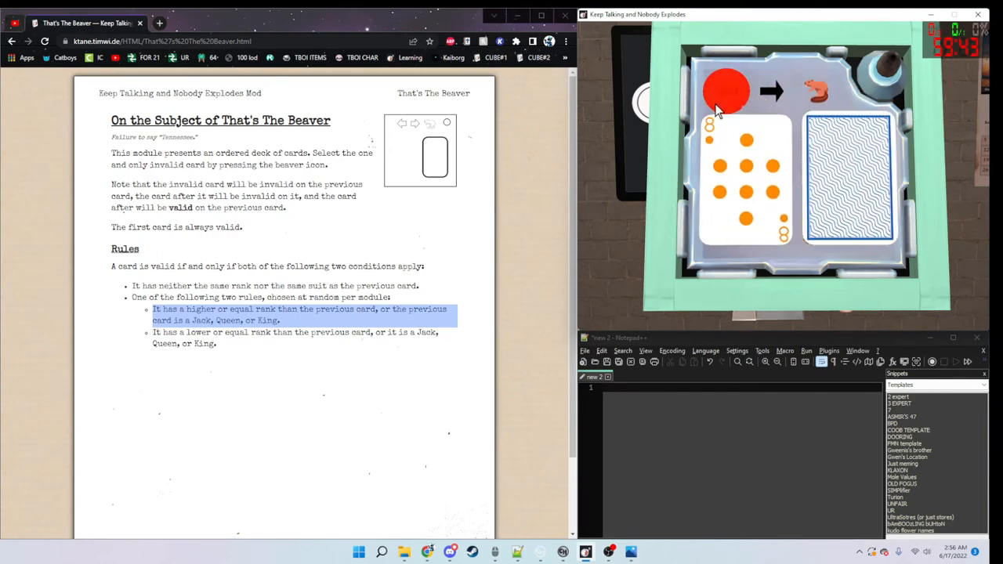
pyautogui.click(724, 91)
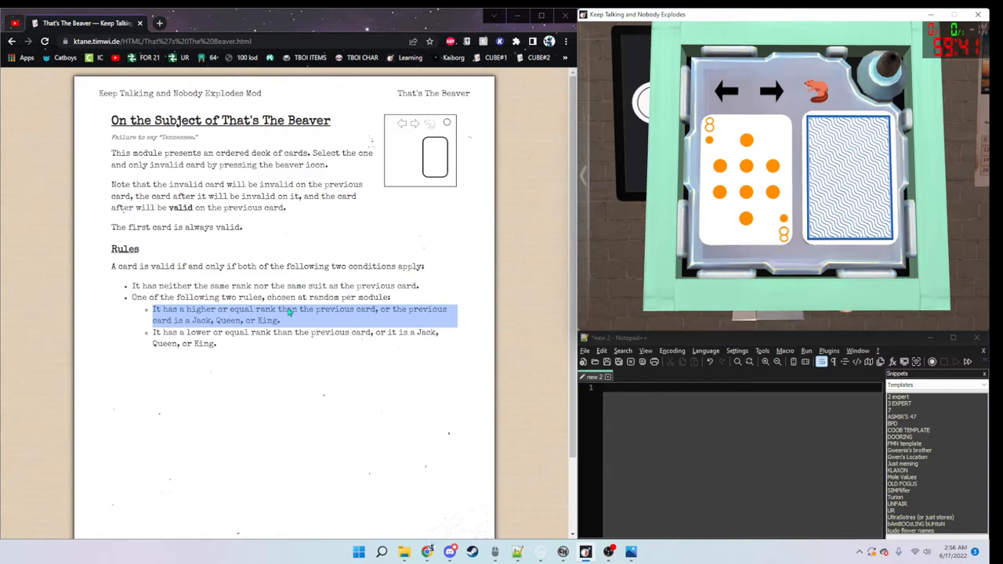
pyautogui.click(772, 91)
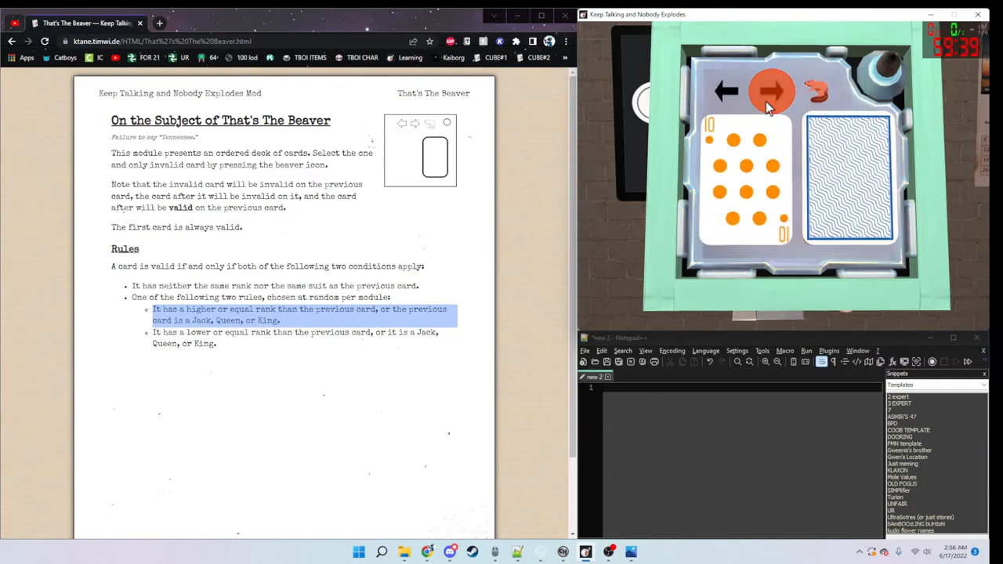
pyautogui.click(771, 89)
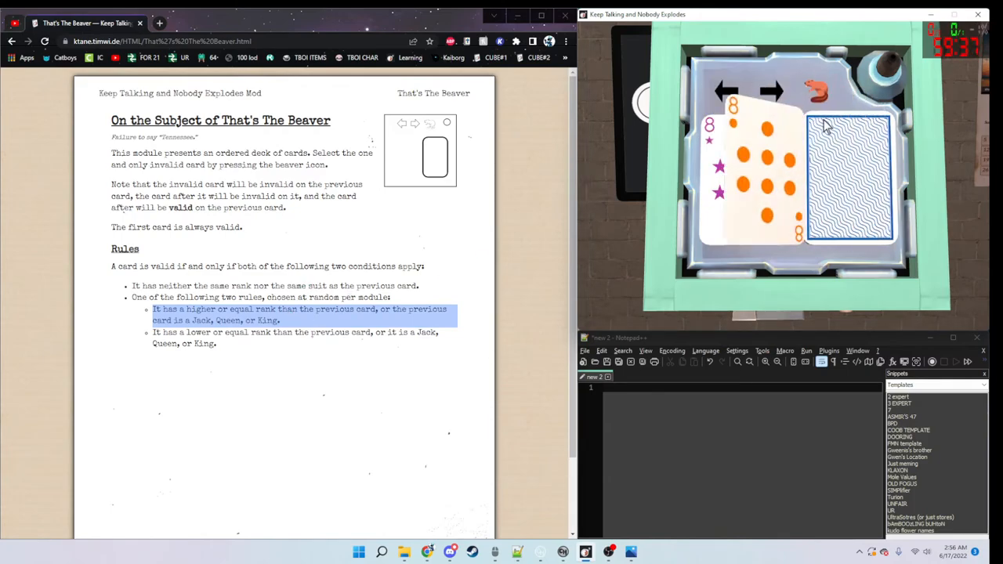